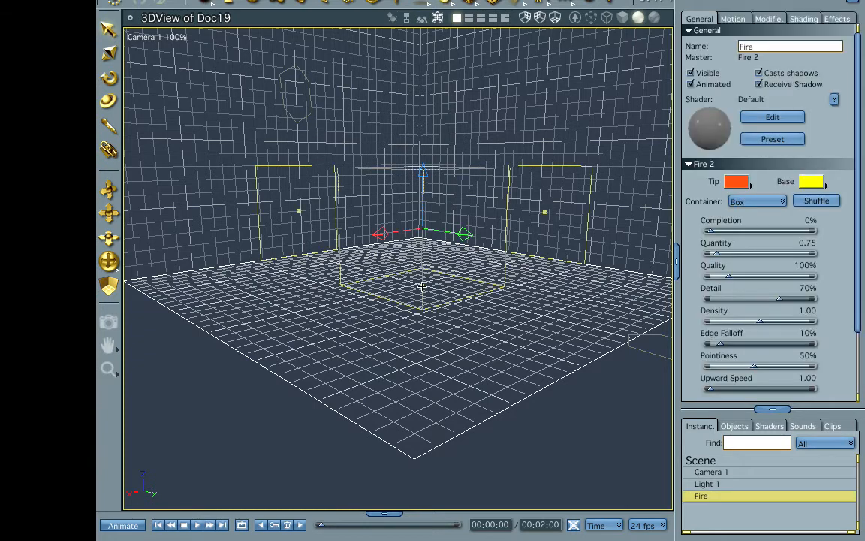
mouse_move(411, 241)
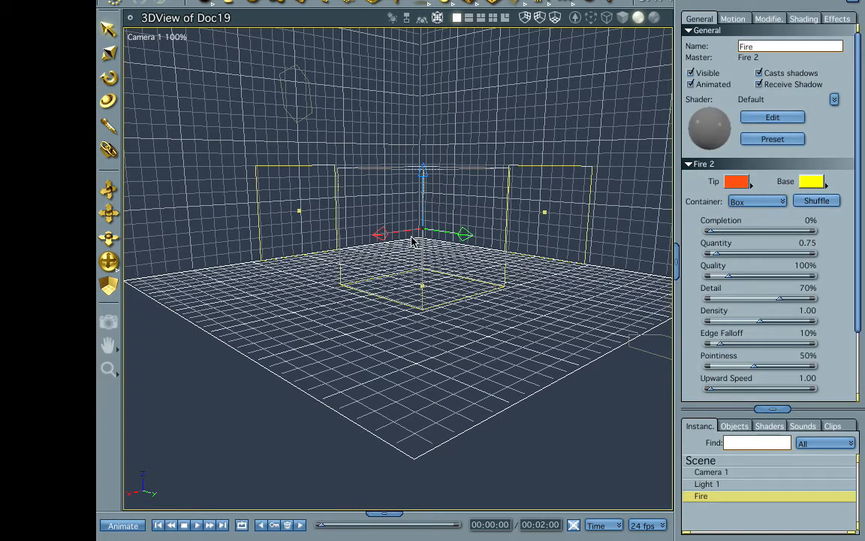
mouse_move(428, 191)
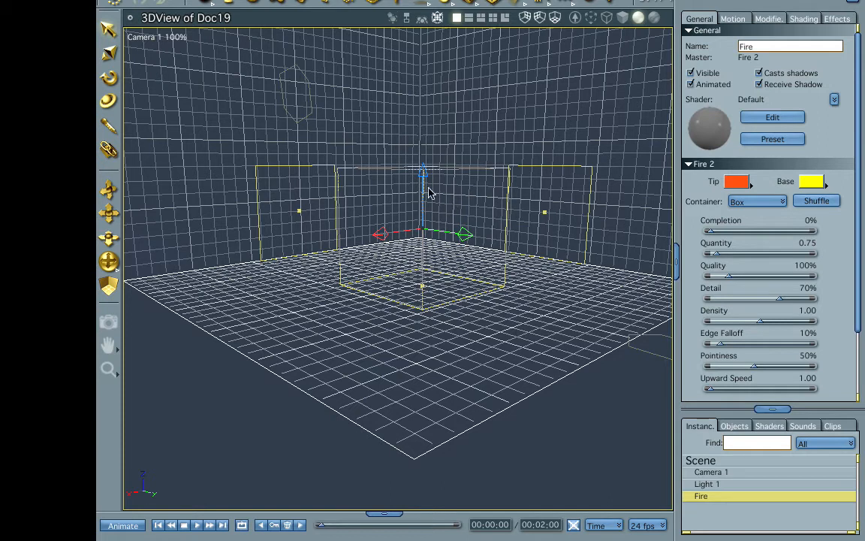
mouse_move(612, 174)
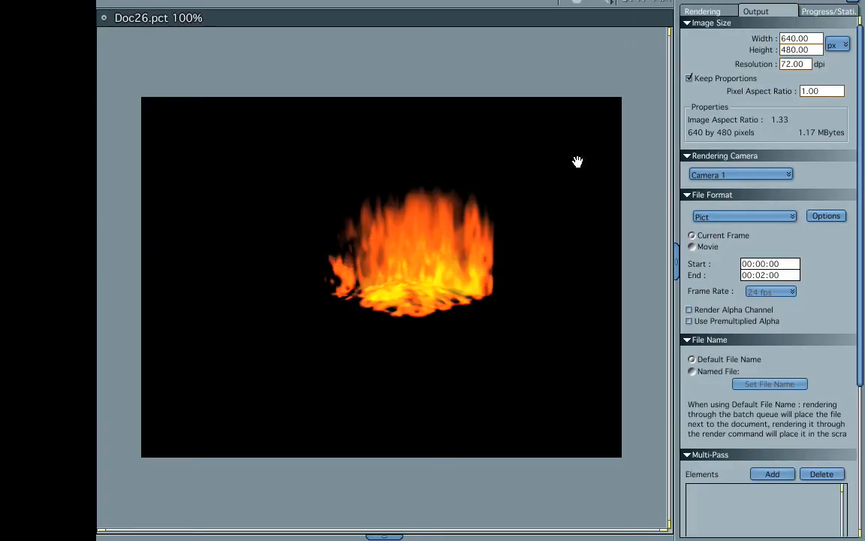
mouse_move(416, 278)
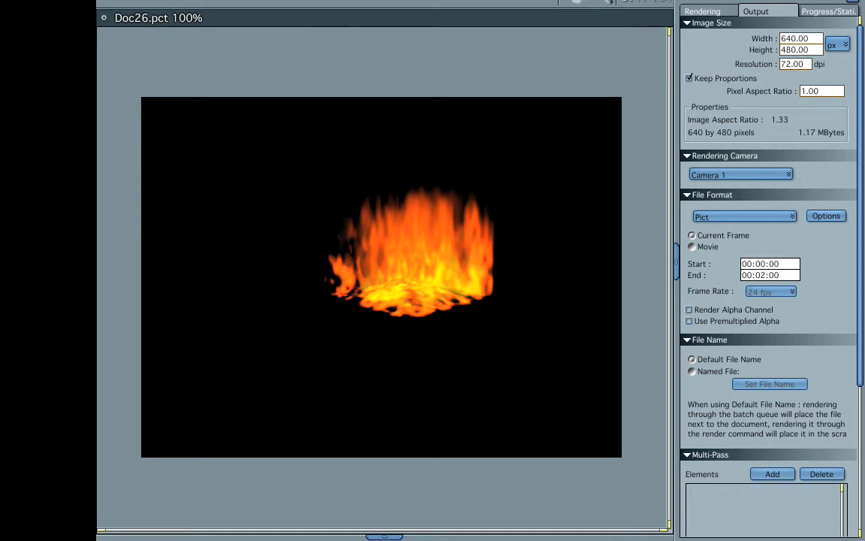
mouse_move(426, 268)
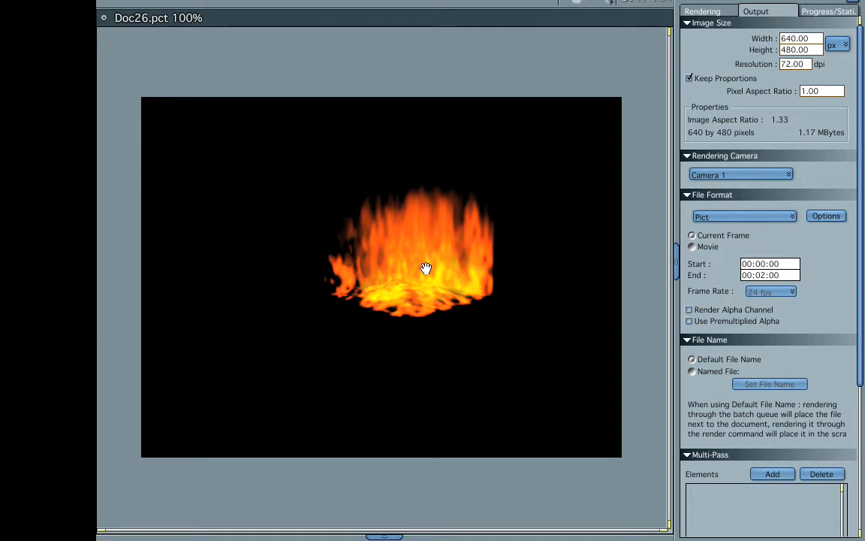
mouse_move(443, 293)
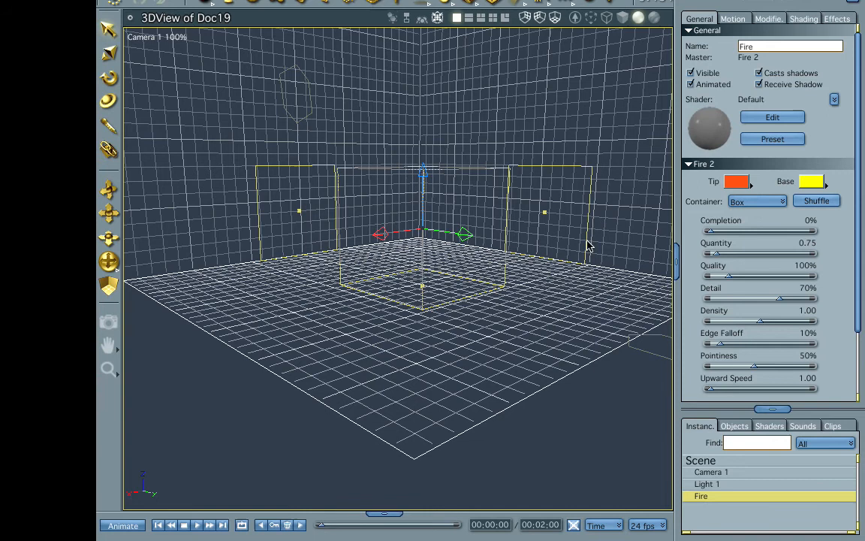
mouse_move(412, 304)
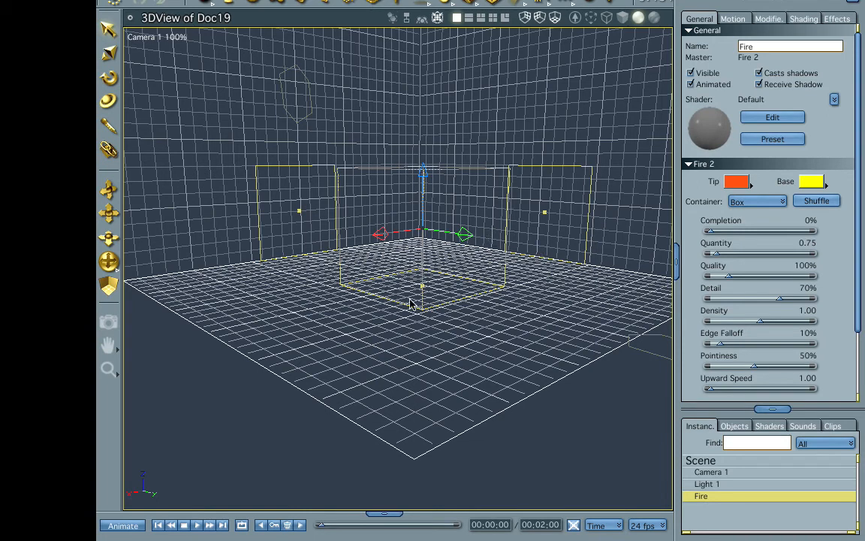
mouse_move(417, 188)
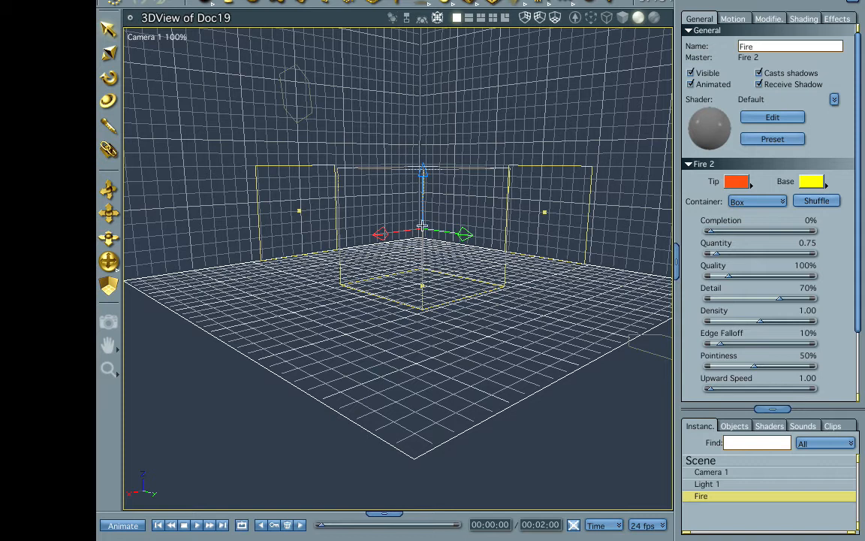
mouse_move(415, 226)
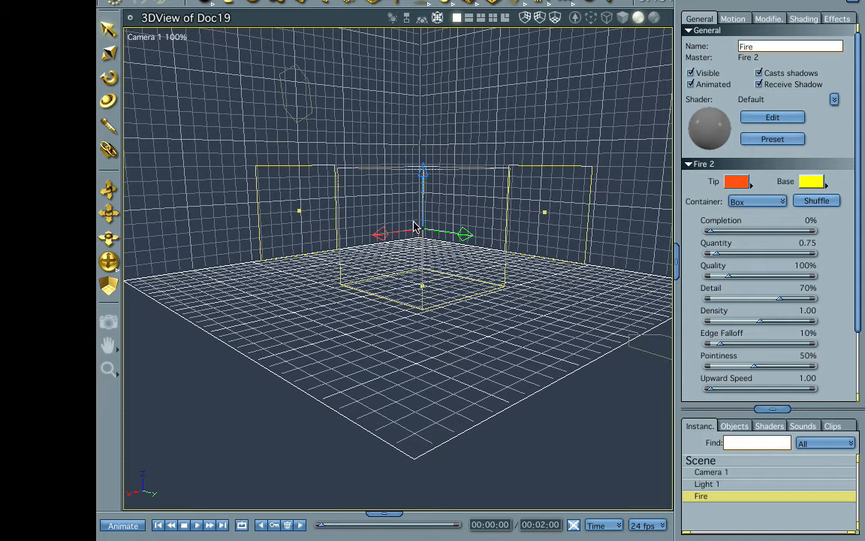
mouse_move(428, 257)
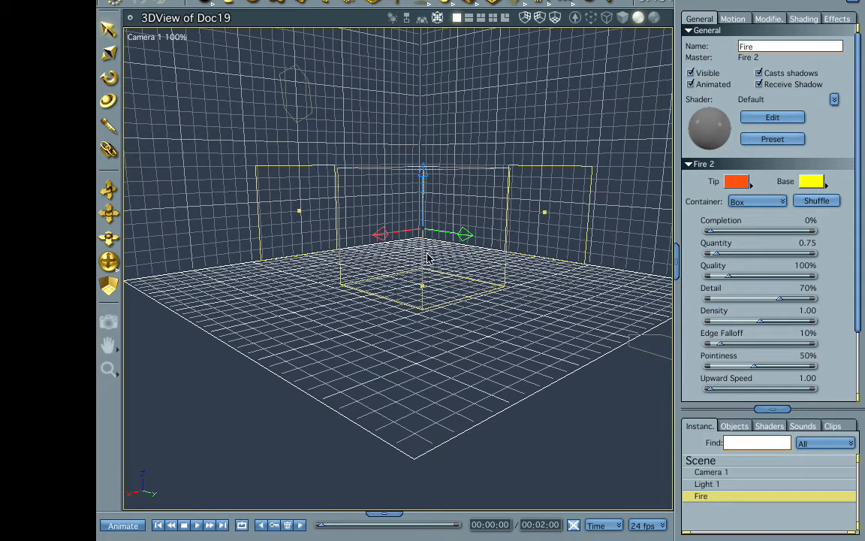
mouse_move(426, 252)
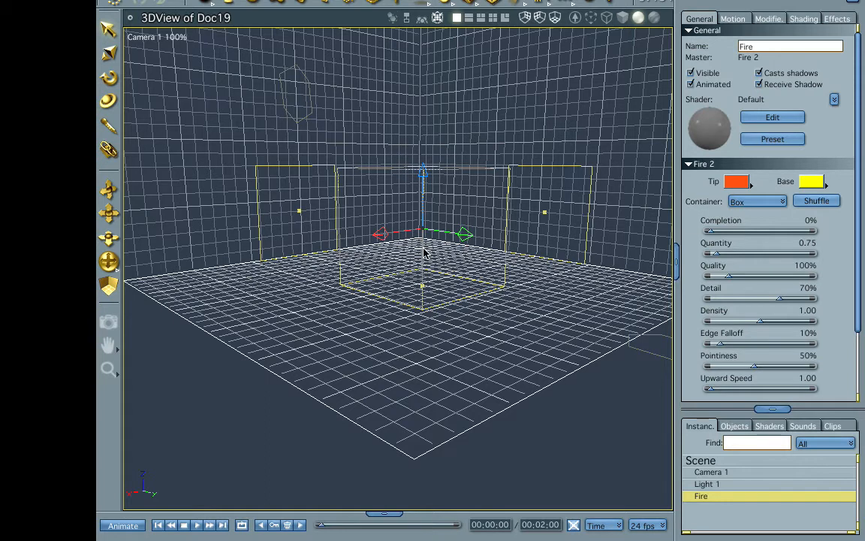
mouse_move(724, 253)
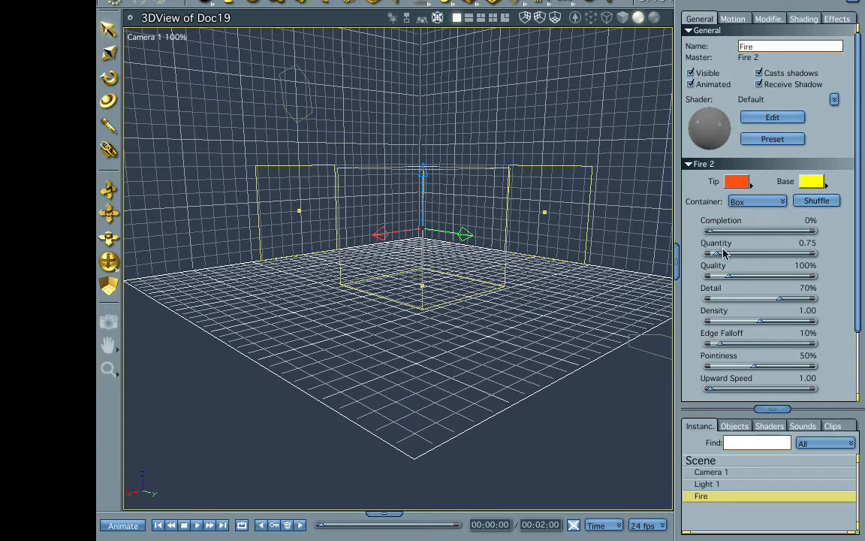
mouse_move(528, 233)
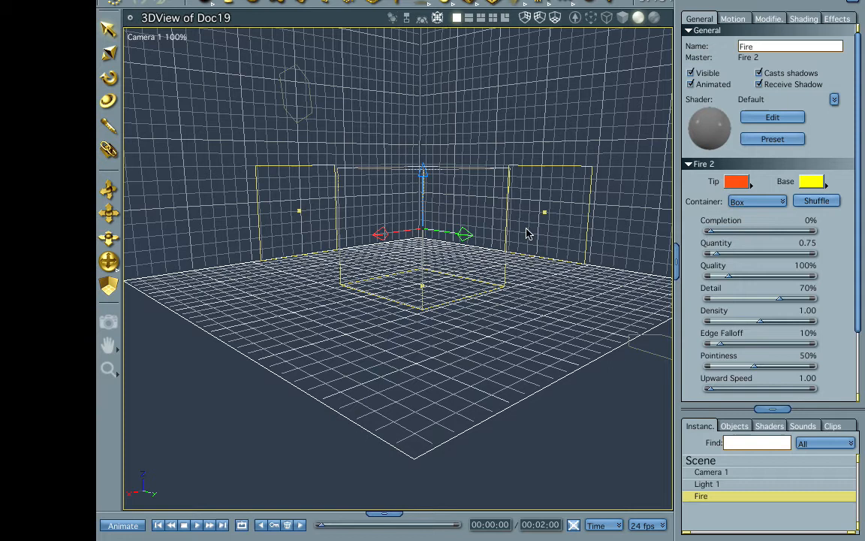
mouse_move(483, 208)
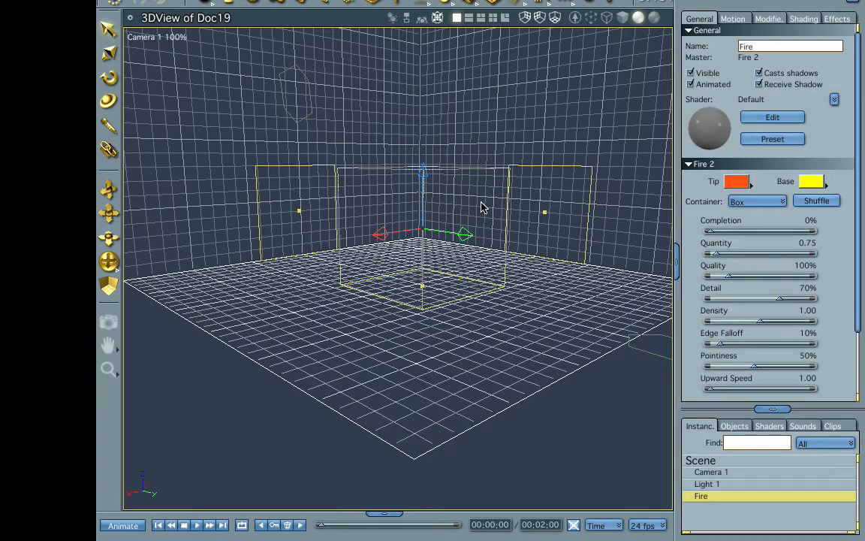
mouse_move(710, 235)
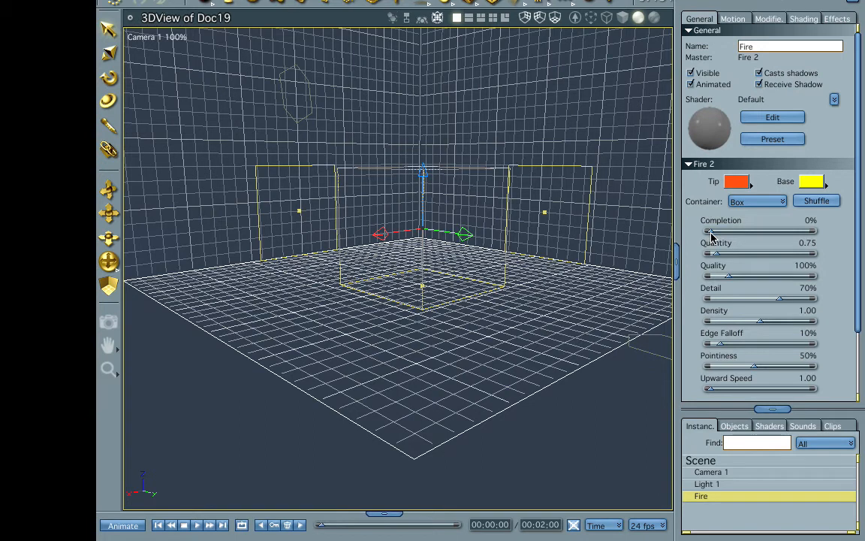
mouse_move(701, 233)
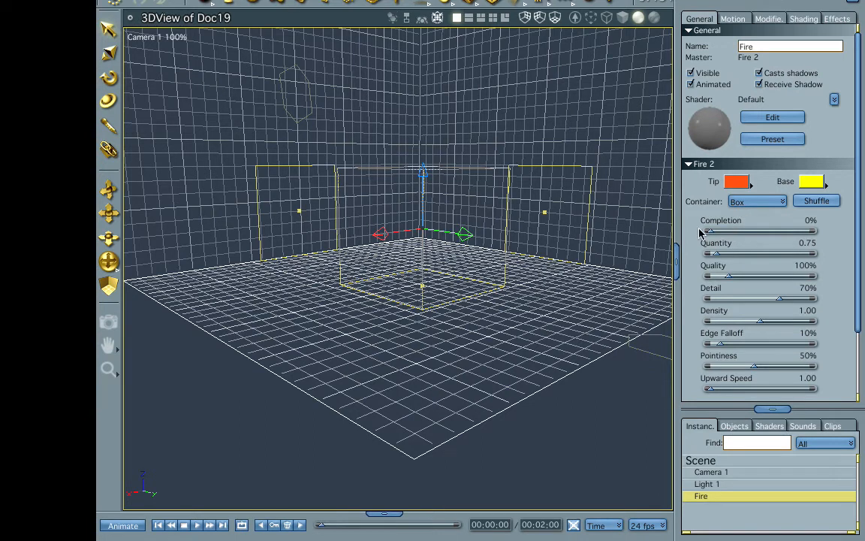
mouse_move(721, 236)
text(100)
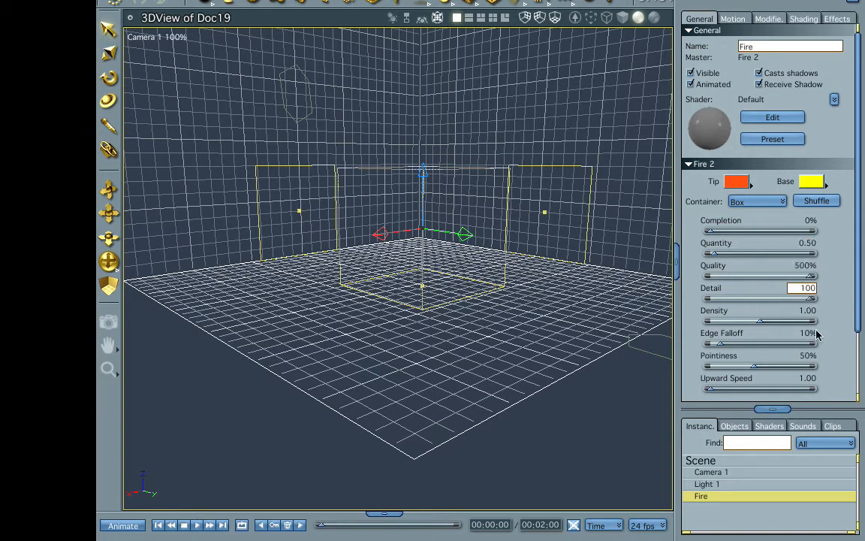
mouse_move(763, 325)
text(100)
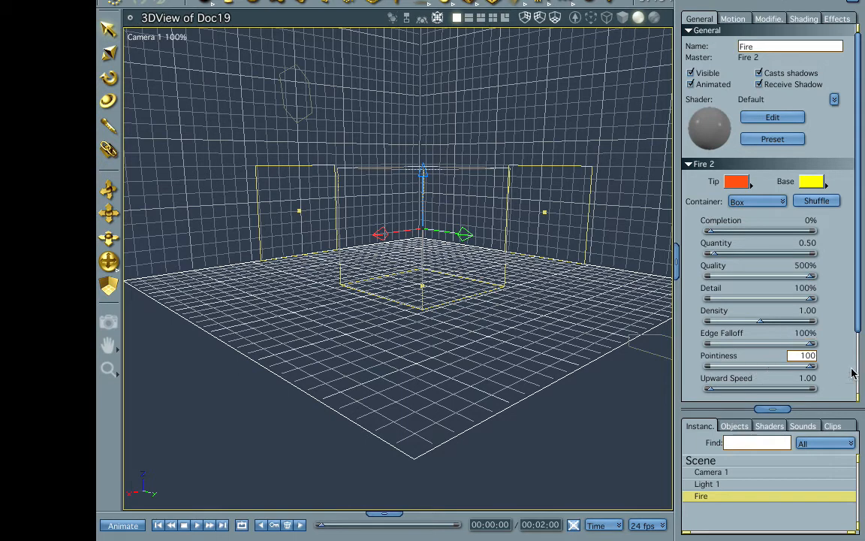
mouse_move(804, 235)
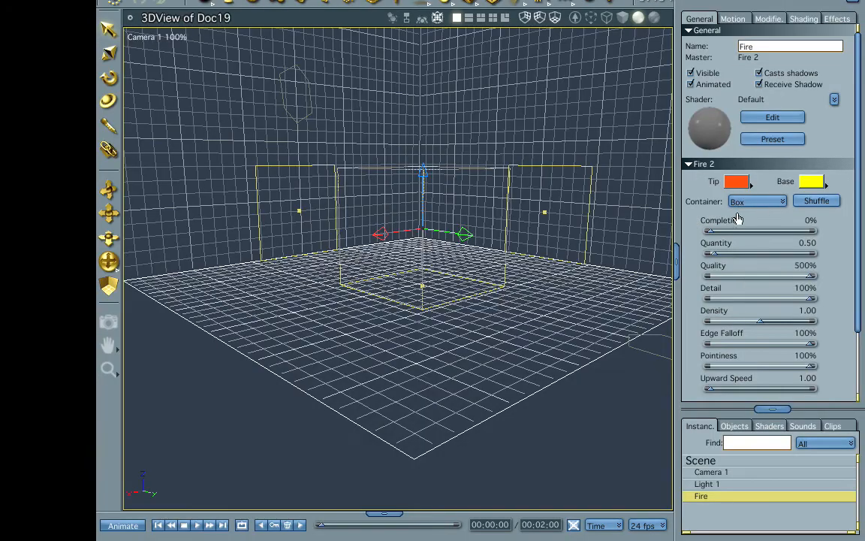
Change the Fire 2 container shape from Box to Cylinder
click(757, 200)
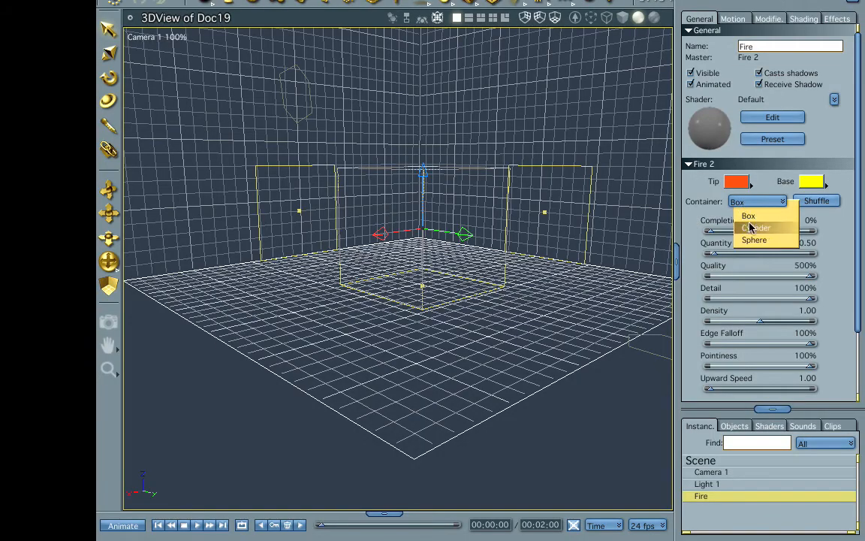
click(757, 227)
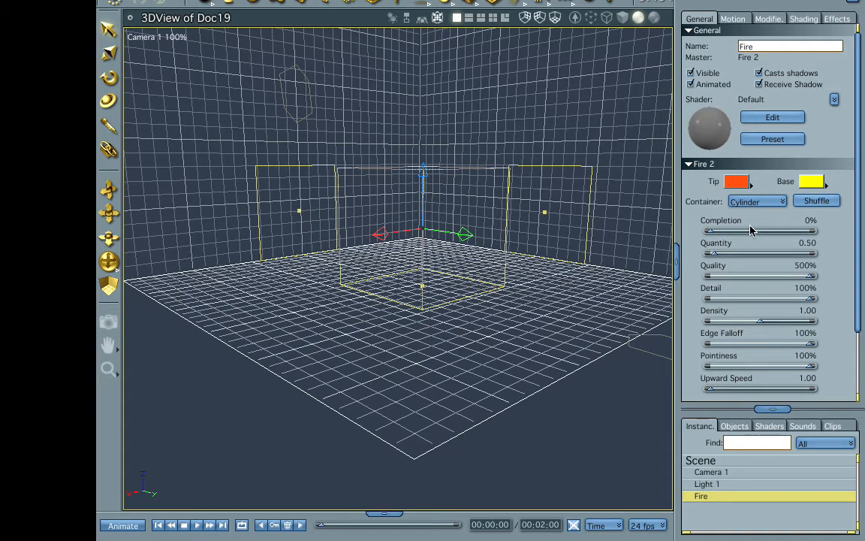
mouse_move(744, 210)
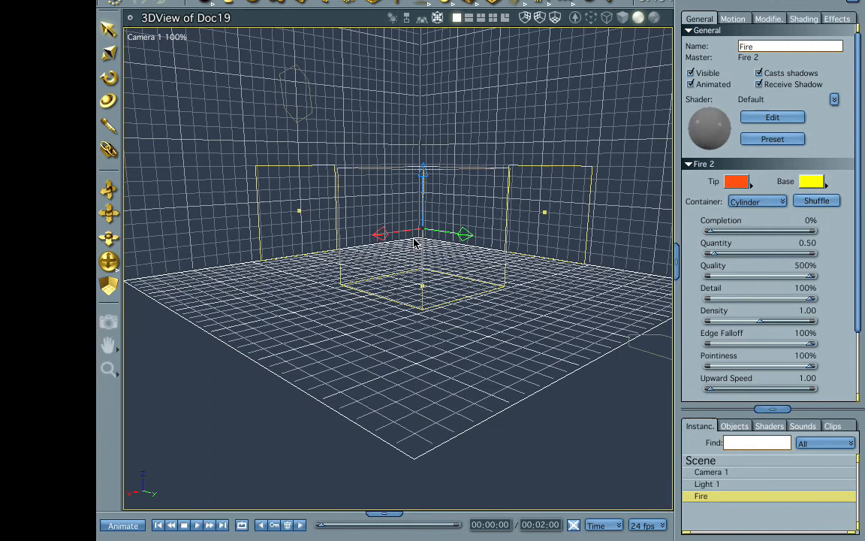
mouse_move(443, 218)
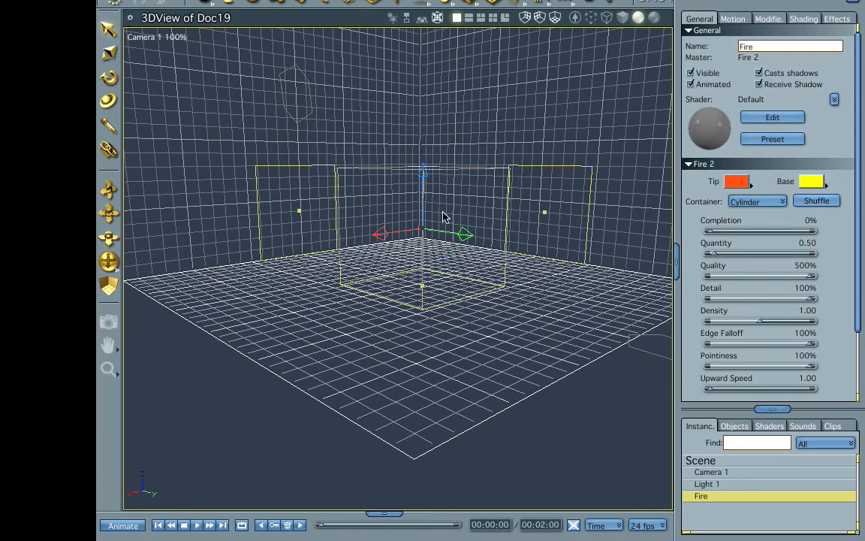
mouse_move(443, 215)
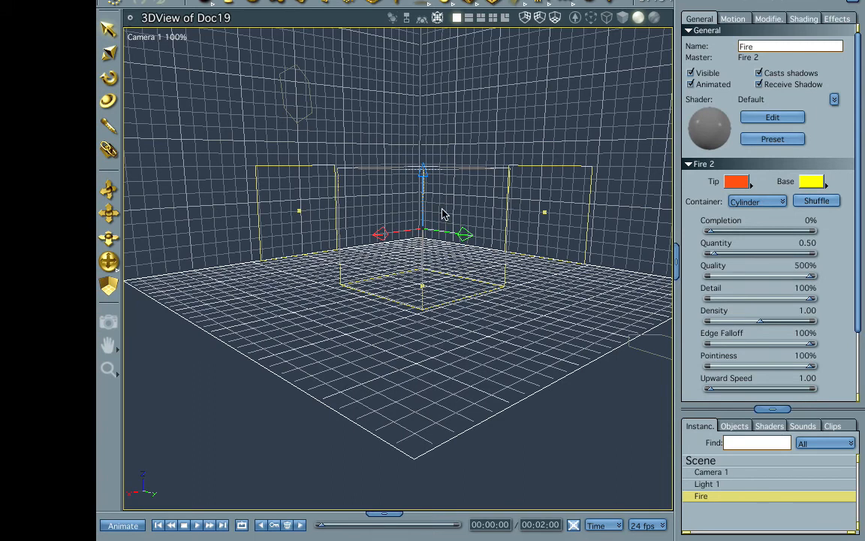
mouse_move(453, 122)
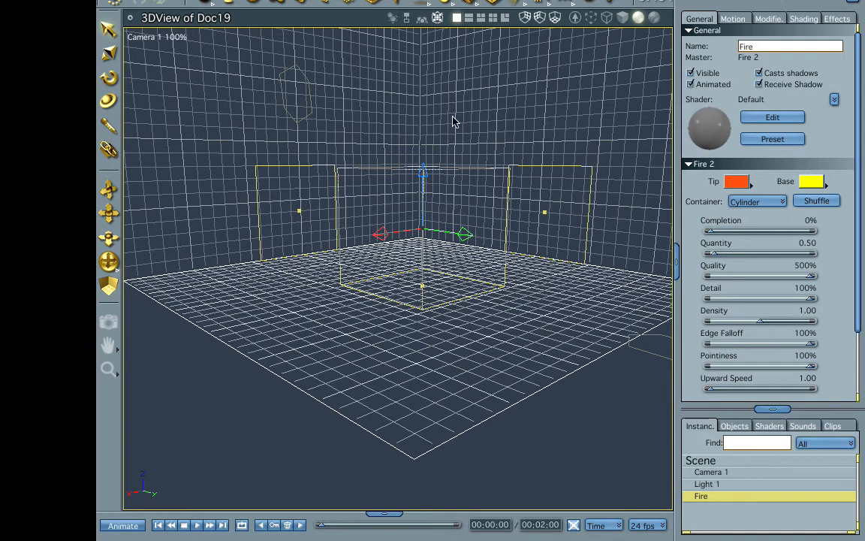
mouse_move(432, 54)
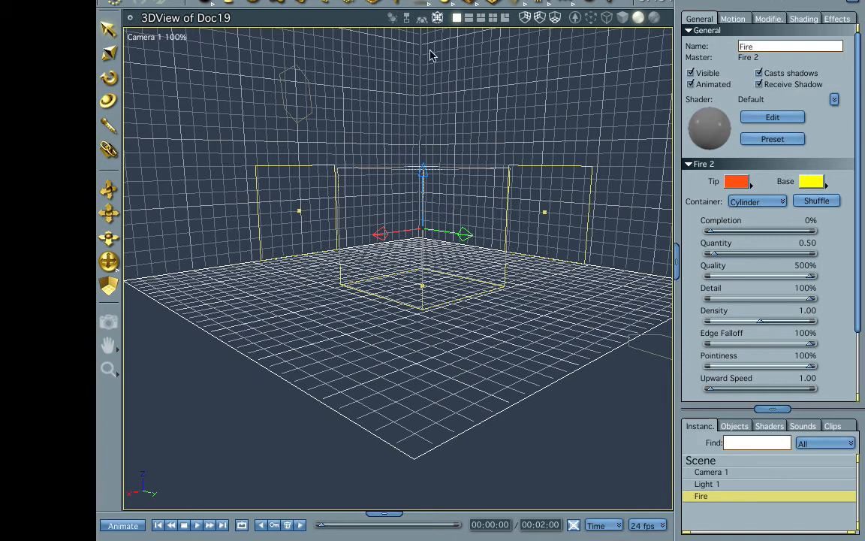
mouse_move(435, 150)
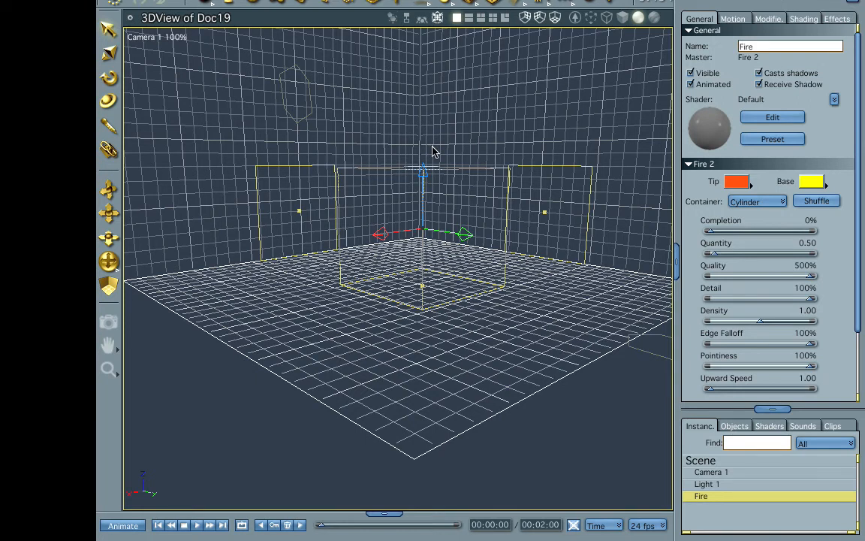
mouse_move(428, 171)
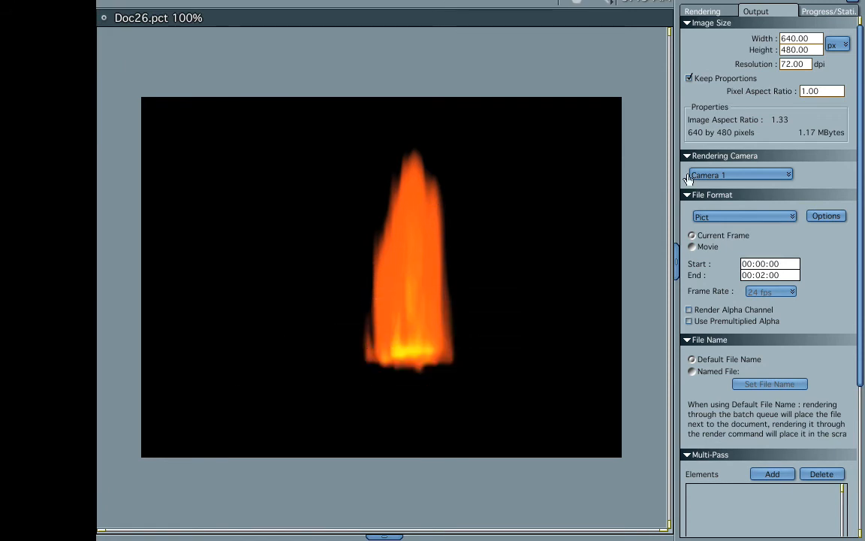
mouse_move(404, 364)
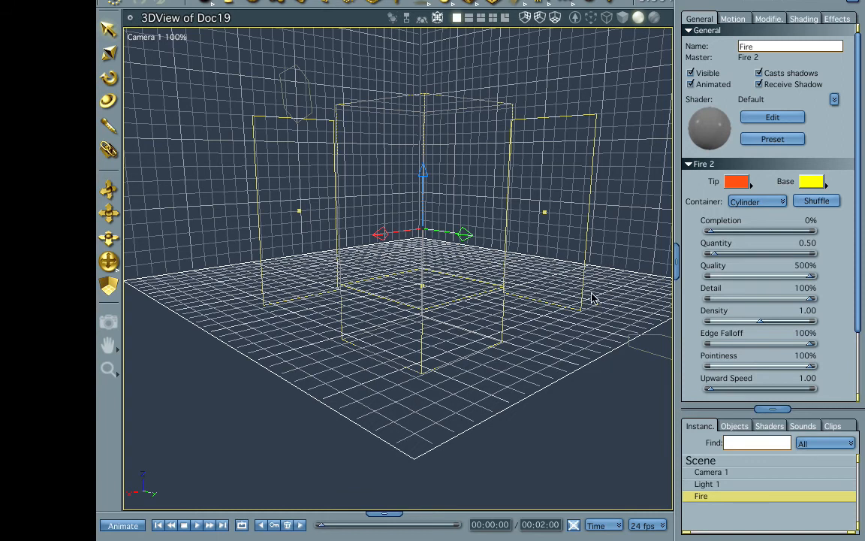
mouse_move(633, 231)
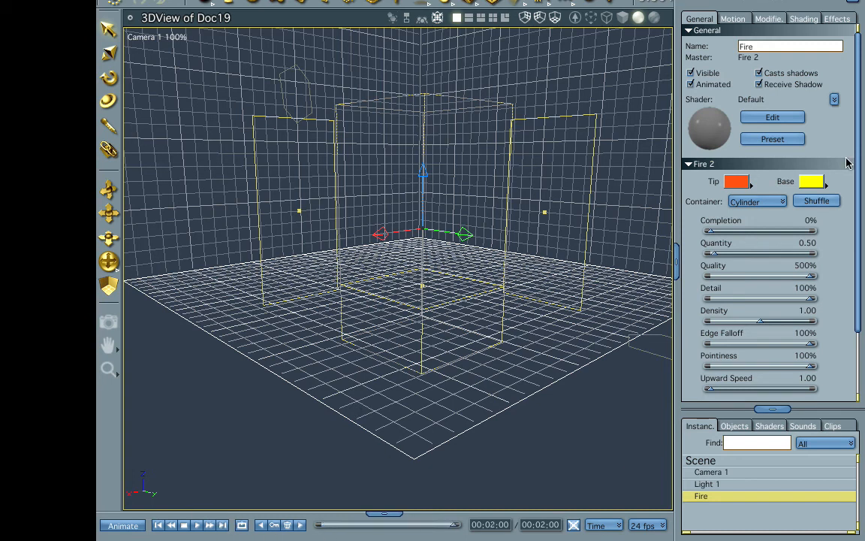
mouse_move(713, 233)
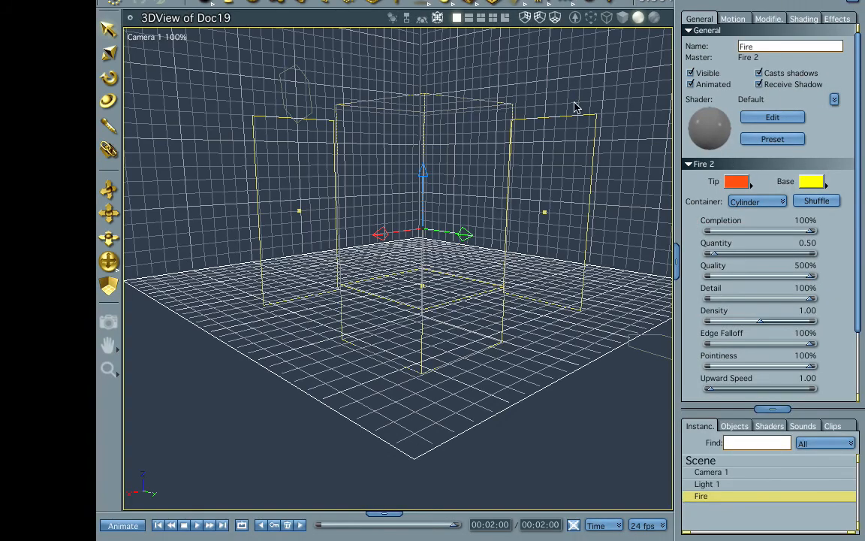
mouse_move(439, 161)
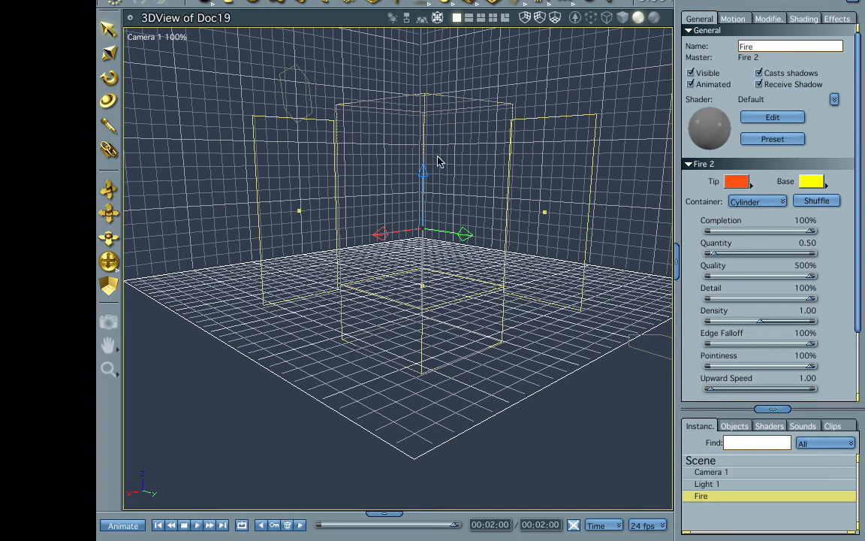
mouse_move(448, 166)
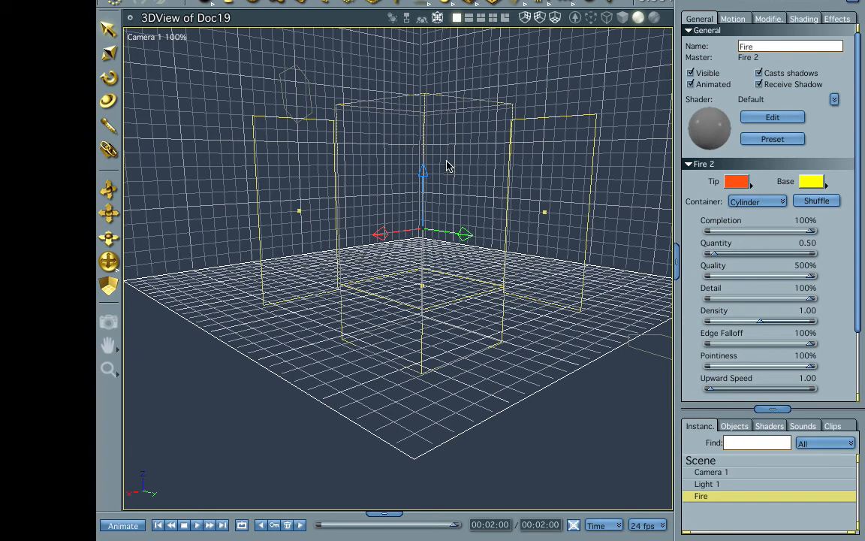
mouse_move(759, 241)
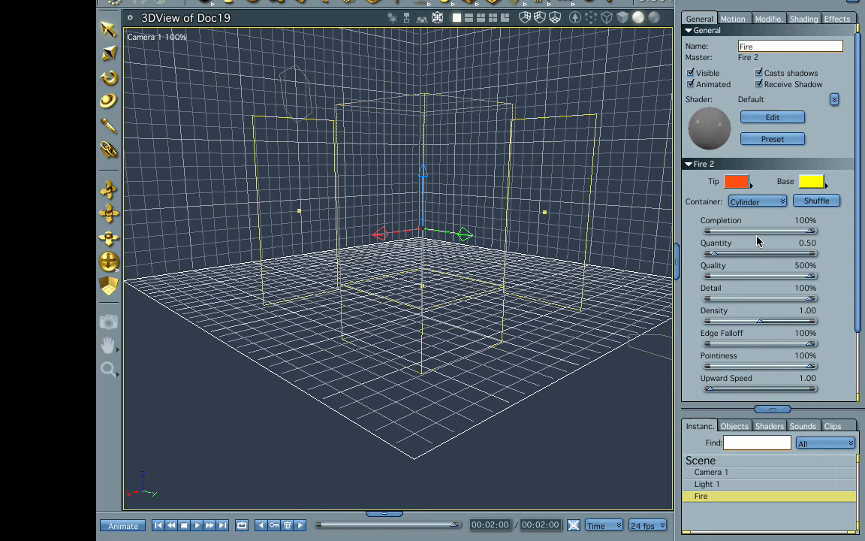
mouse_move(499, 531)
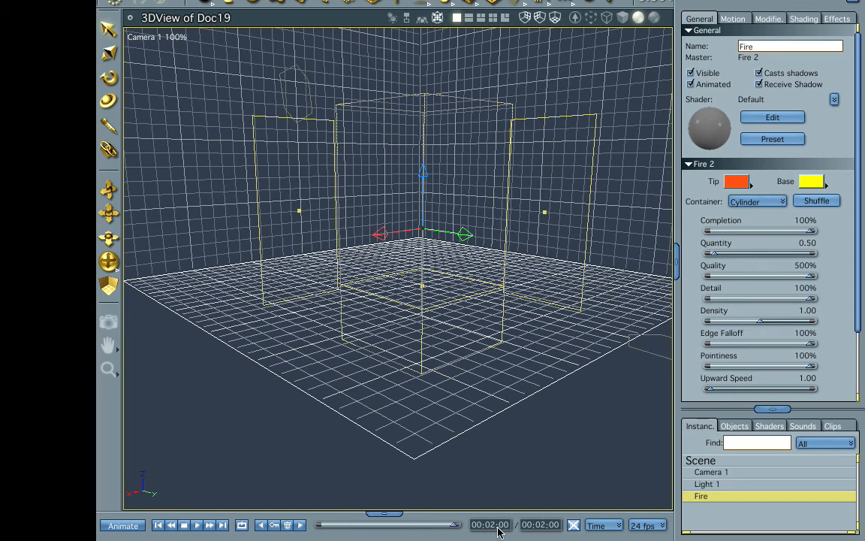
mouse_move(453, 532)
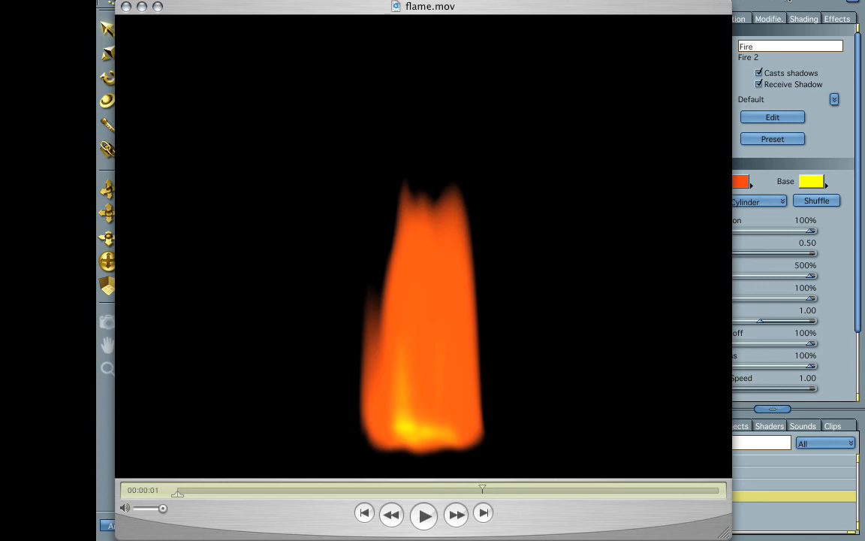
Play flame.mov in QuickTime Player to watch the animated orange flame
click(424, 515)
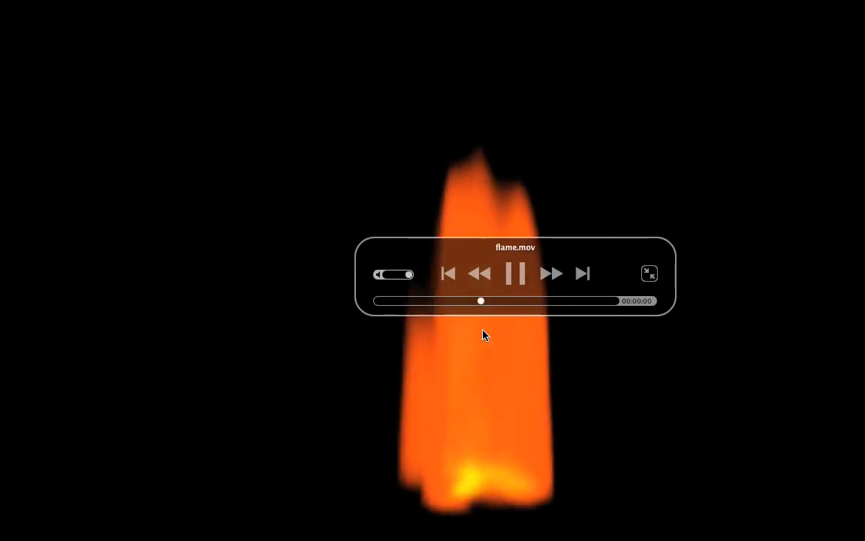